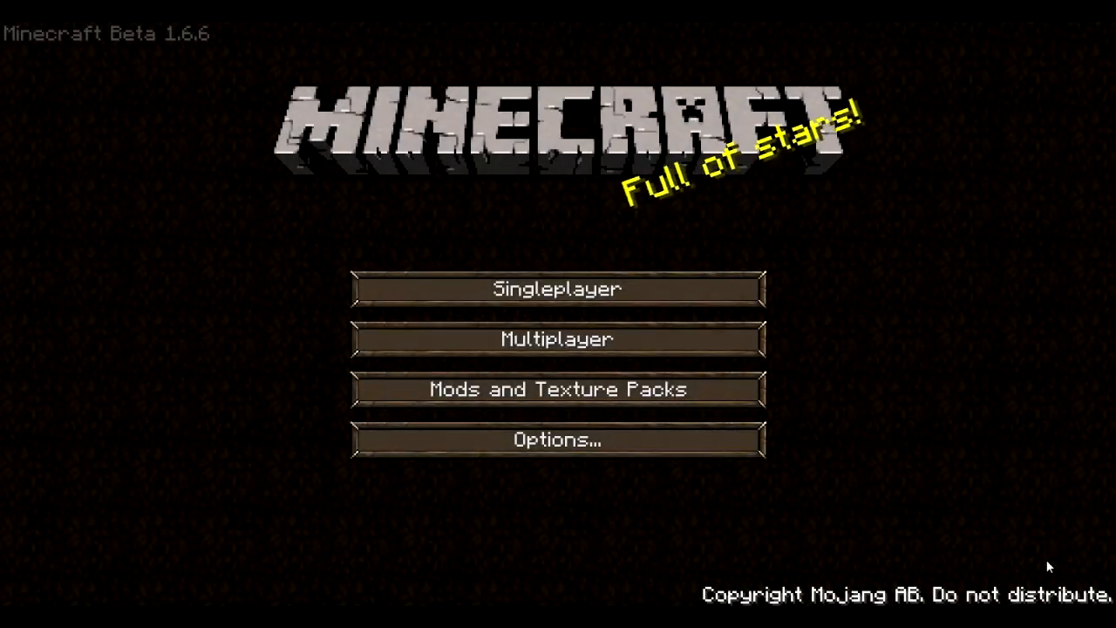
{"action": "mouse_move", "coordinate": [926, 518]}
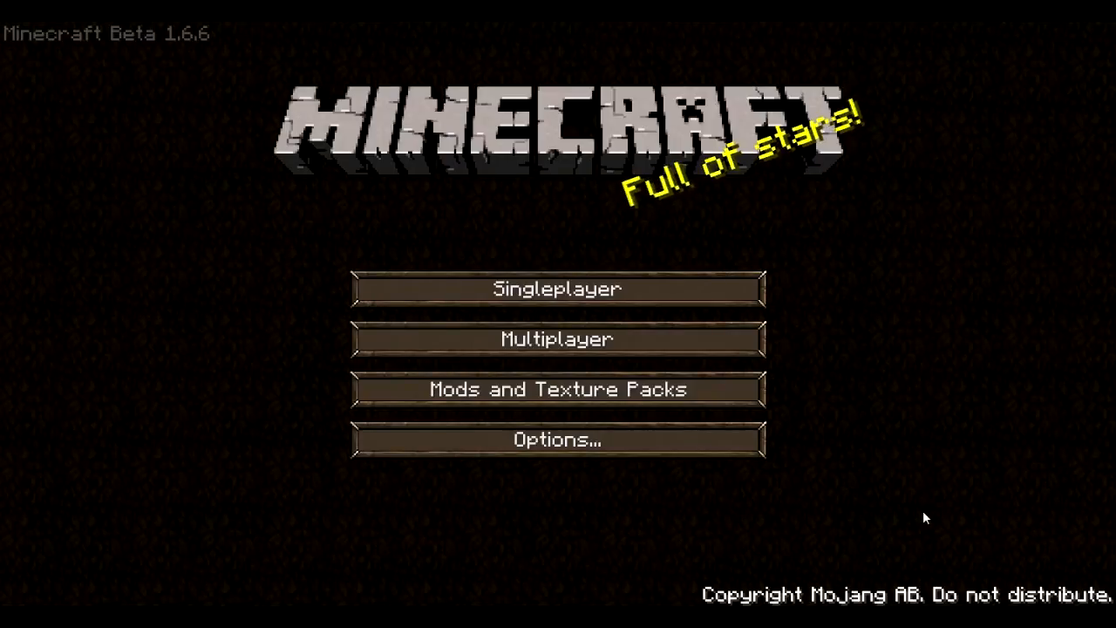
{"action": "mouse_move", "coordinate": [719, 420]}
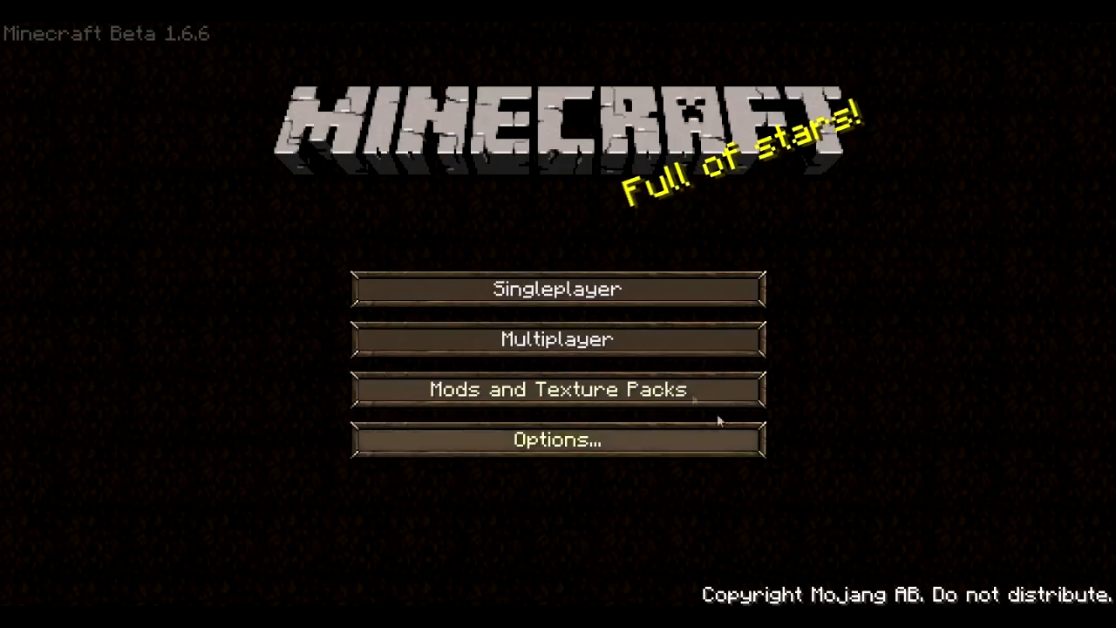
Start playing the top world in the Singleplayer saved-worlds list
{"action": "left_click", "coordinate": [558, 290]}
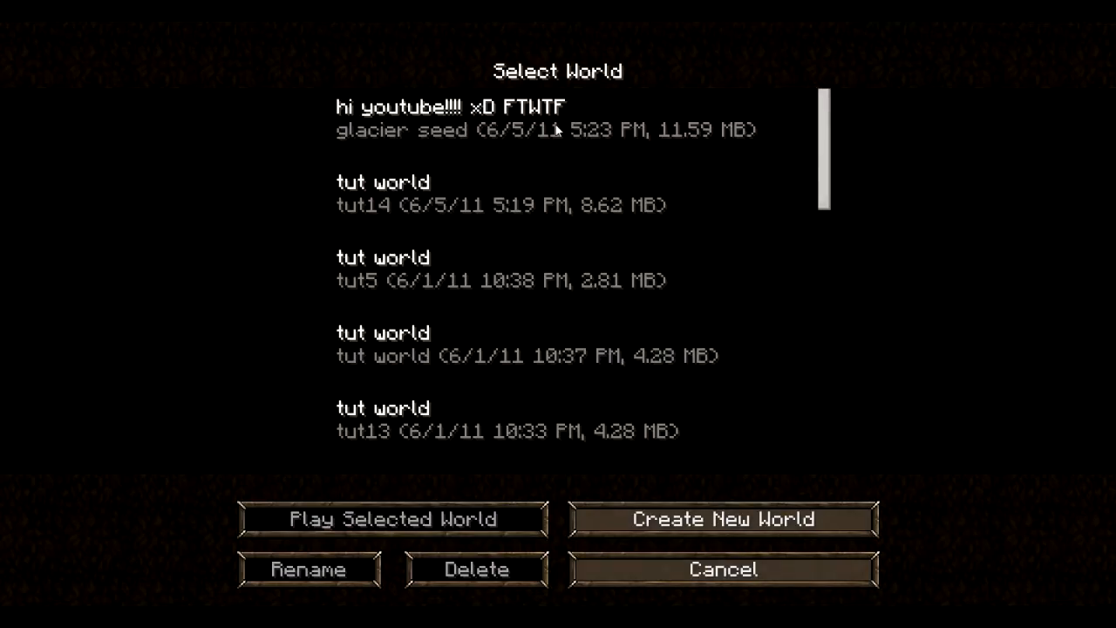
{"action": "left_click", "coordinate": [394, 520]}
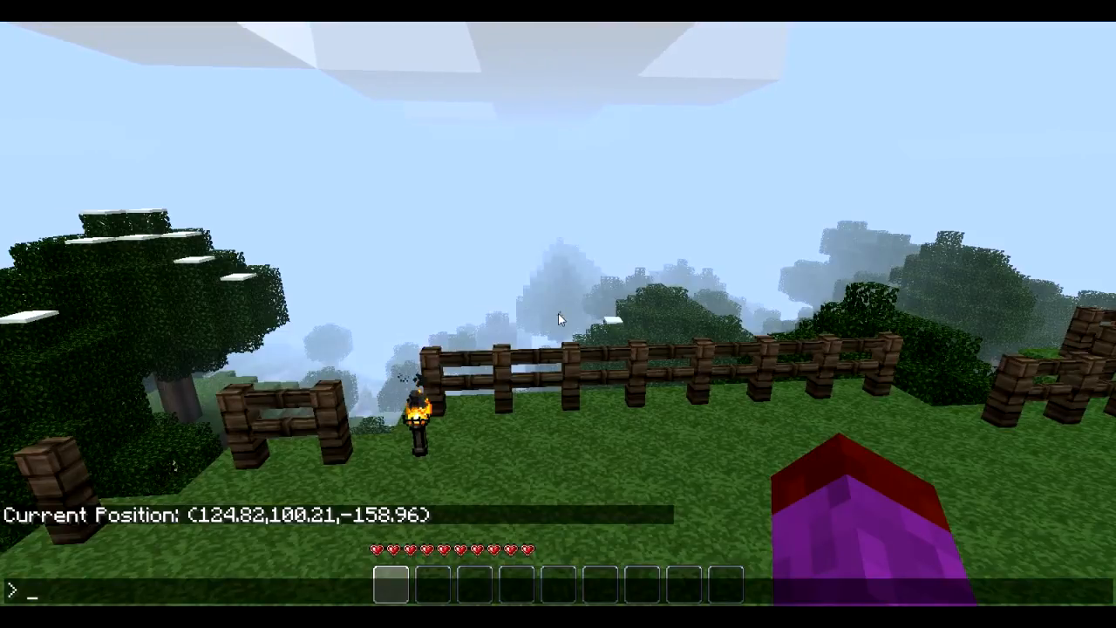
{"action": "type", "text": "tele"}
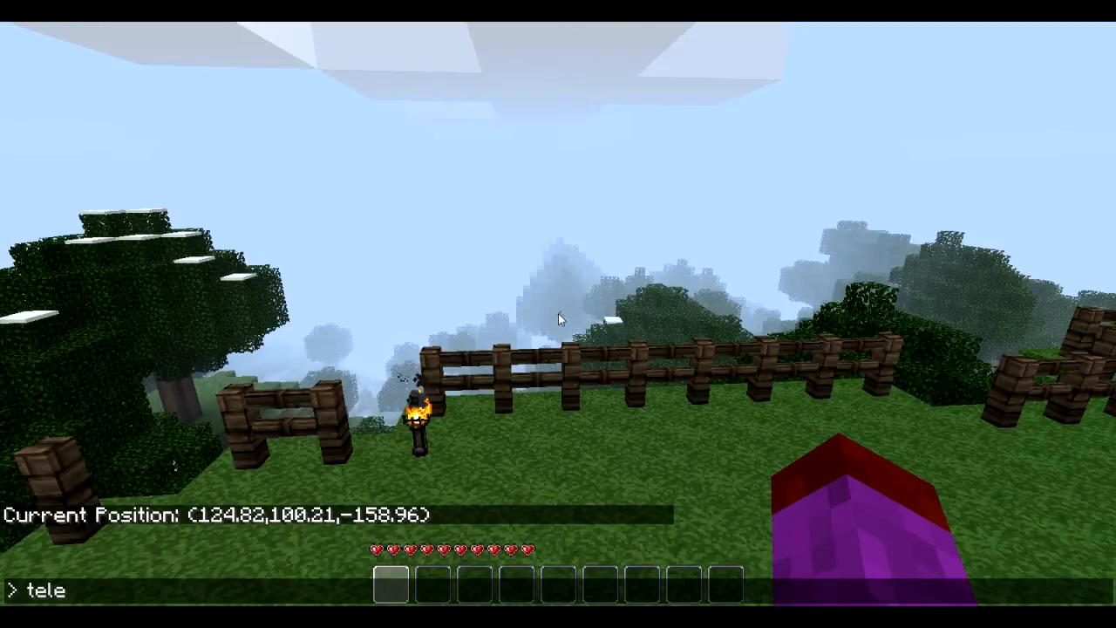
{"action": "type", "text": "_"}
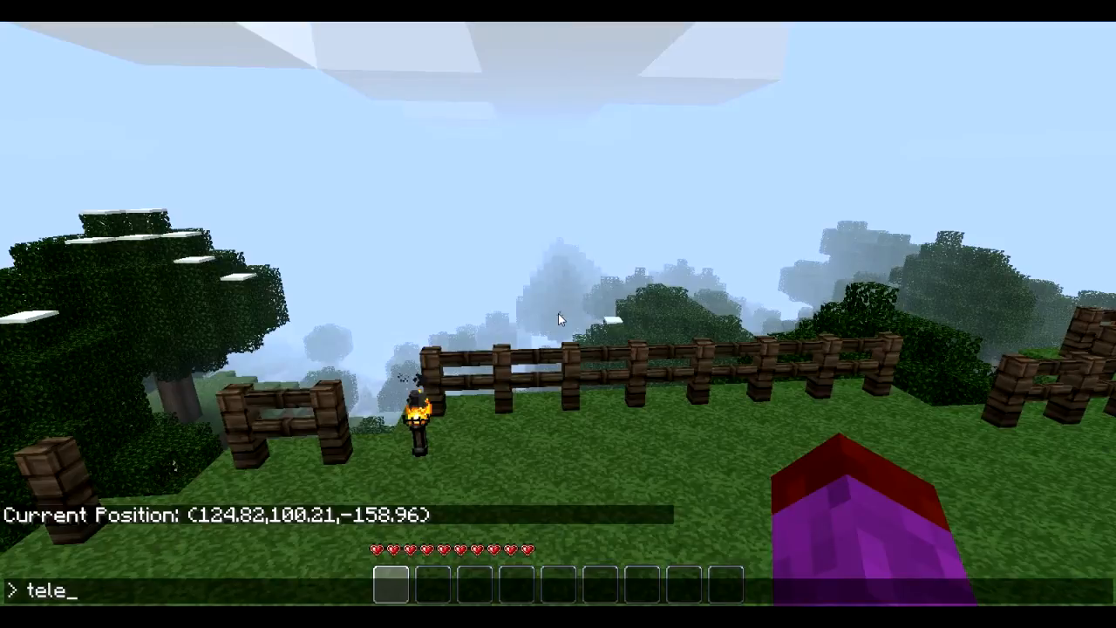
{"action": "type", "text": "124"}
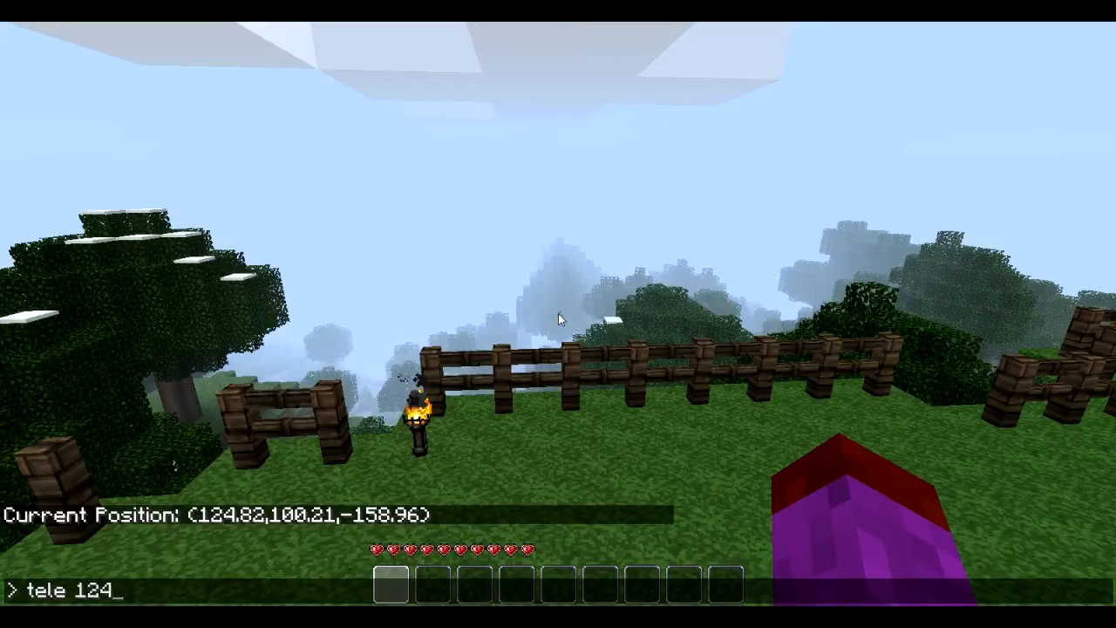
{"action": "type", "text": "1"}
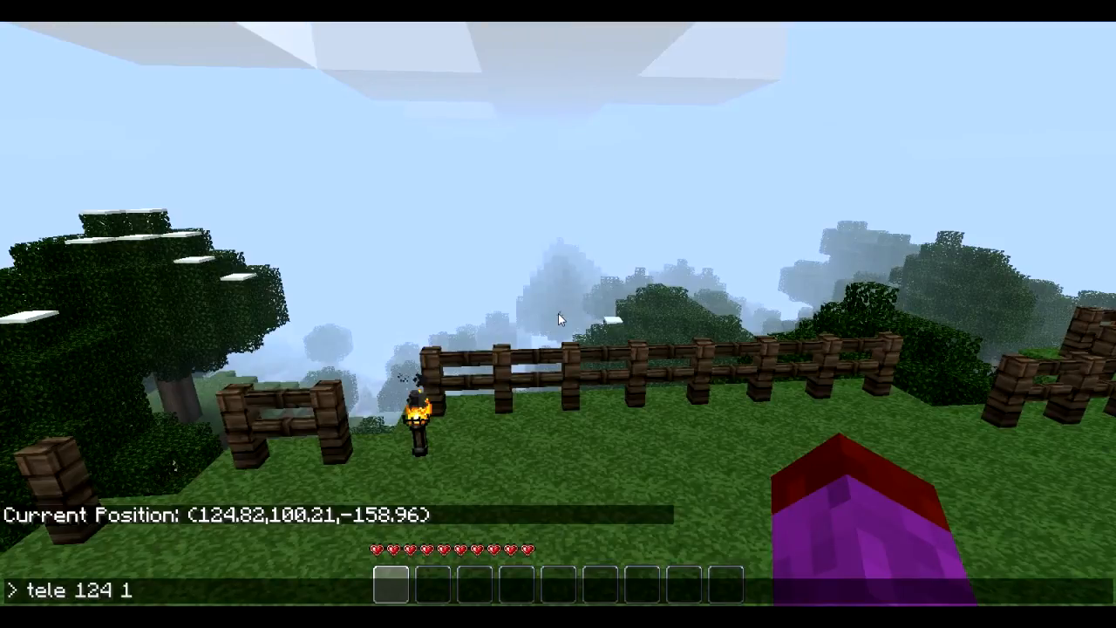
{"action": "type", "text": "10"}
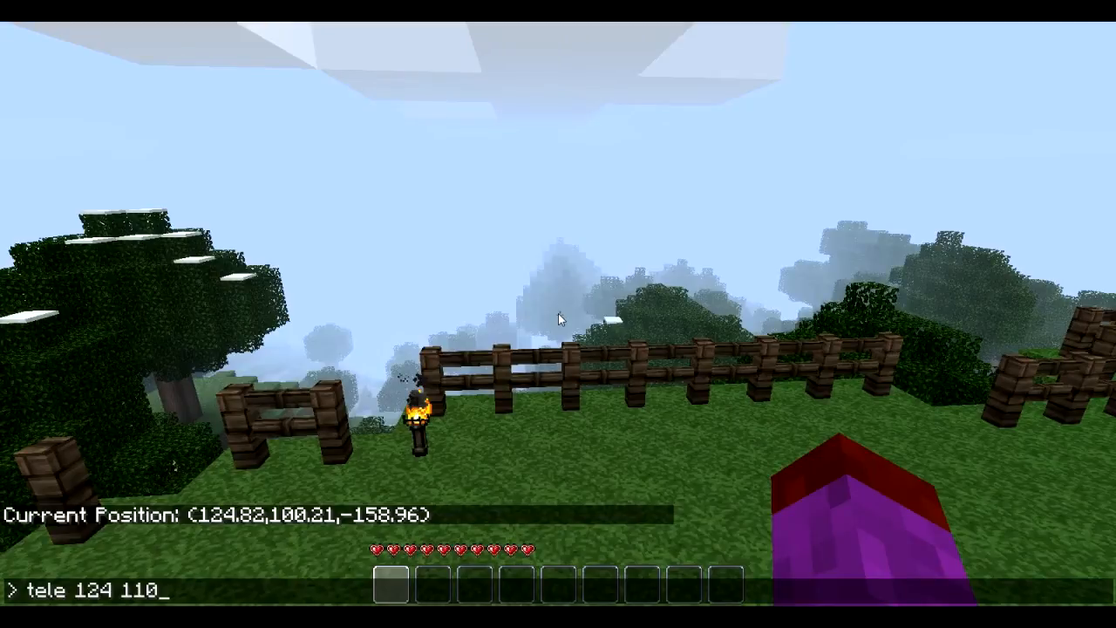
{"action": "key", "text": "backspace"}
{"action": "type", "text": "n"}
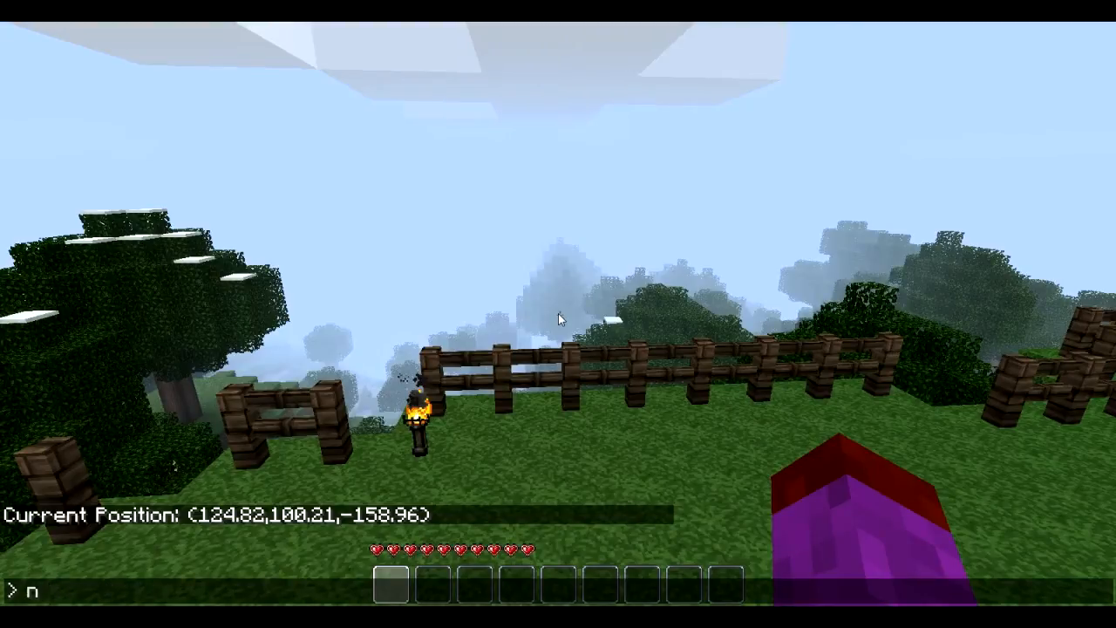
Run the noclip command in the mod console to turn noclip on
{"action": "type", "text": "oclip"}
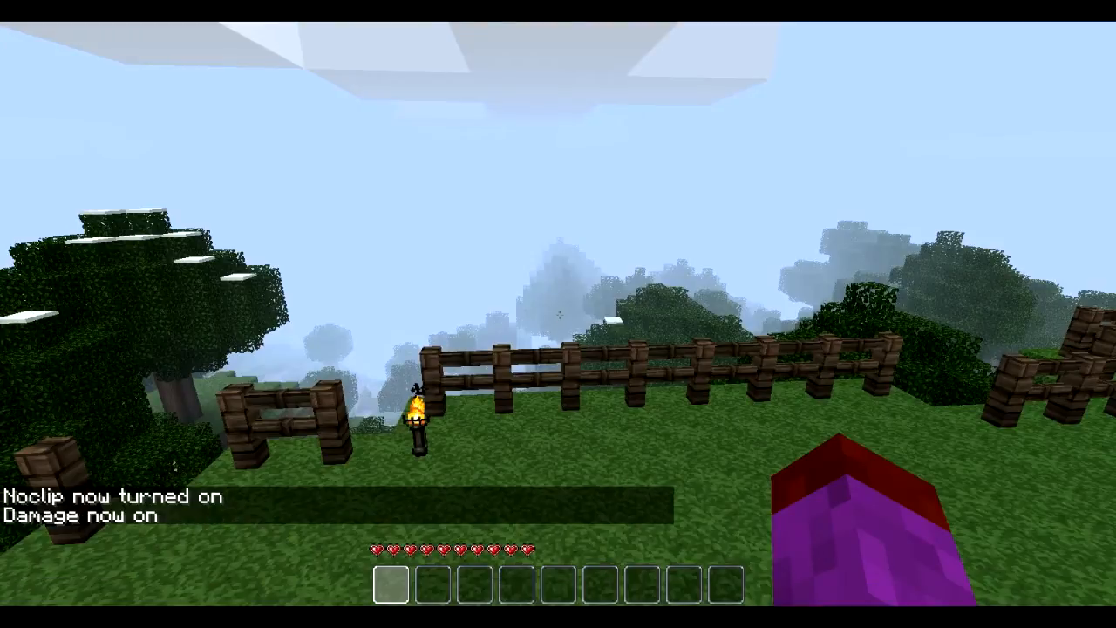
{"action": "mouse_move", "coordinate": [559, 314]}
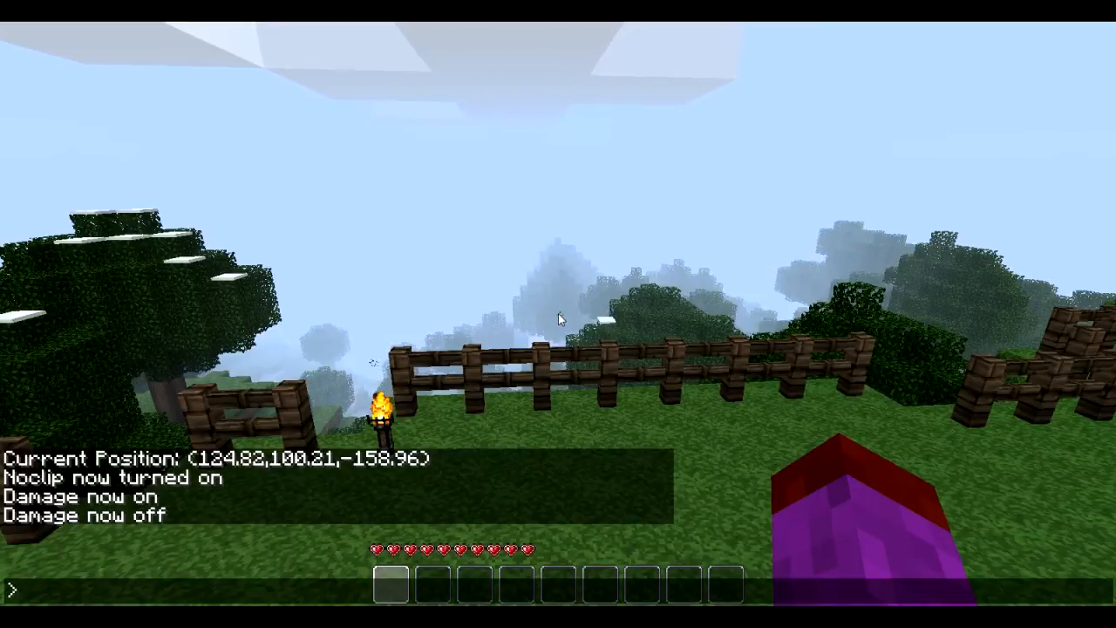
{"action": "type", "text": "tel"}
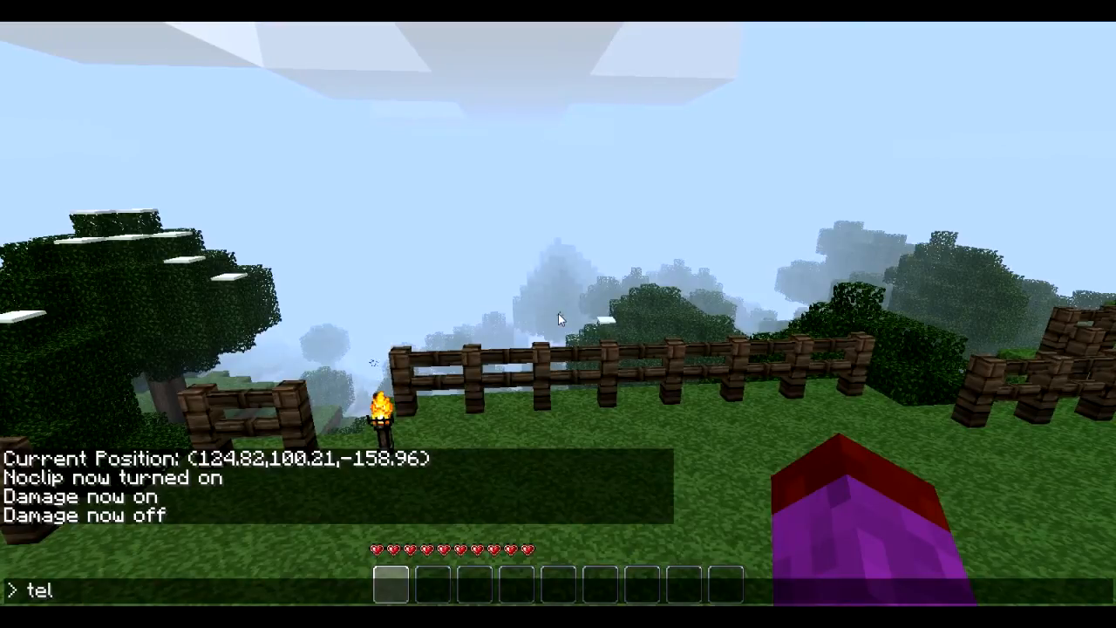
{"action": "type", "text": "e 124"}
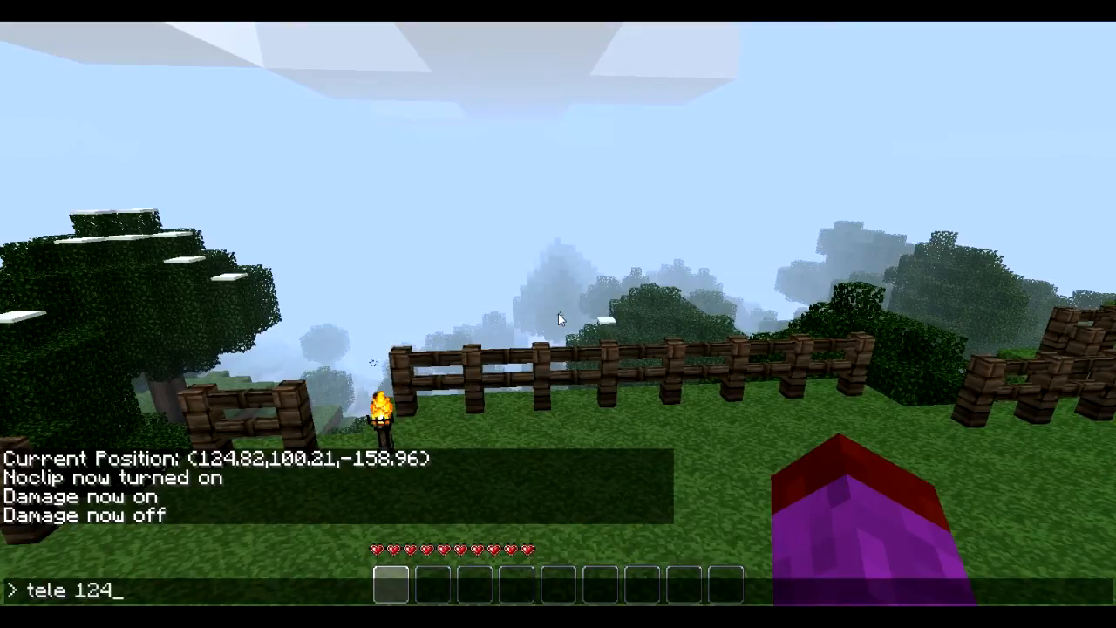
{"action": "type", "text": "110"}
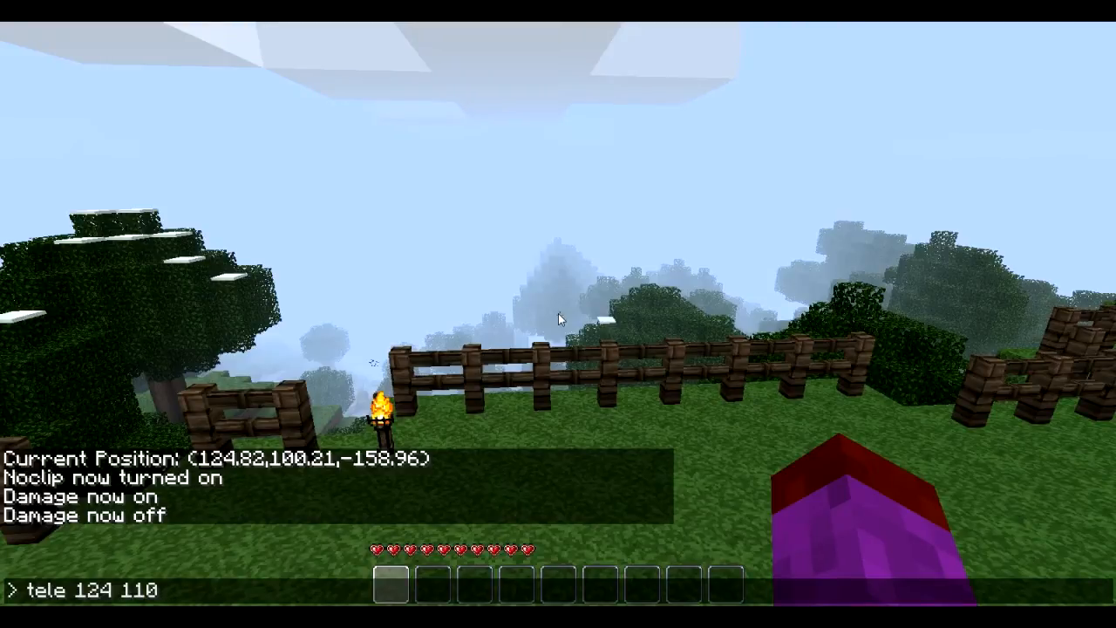
{"action": "type", "text": "100"}
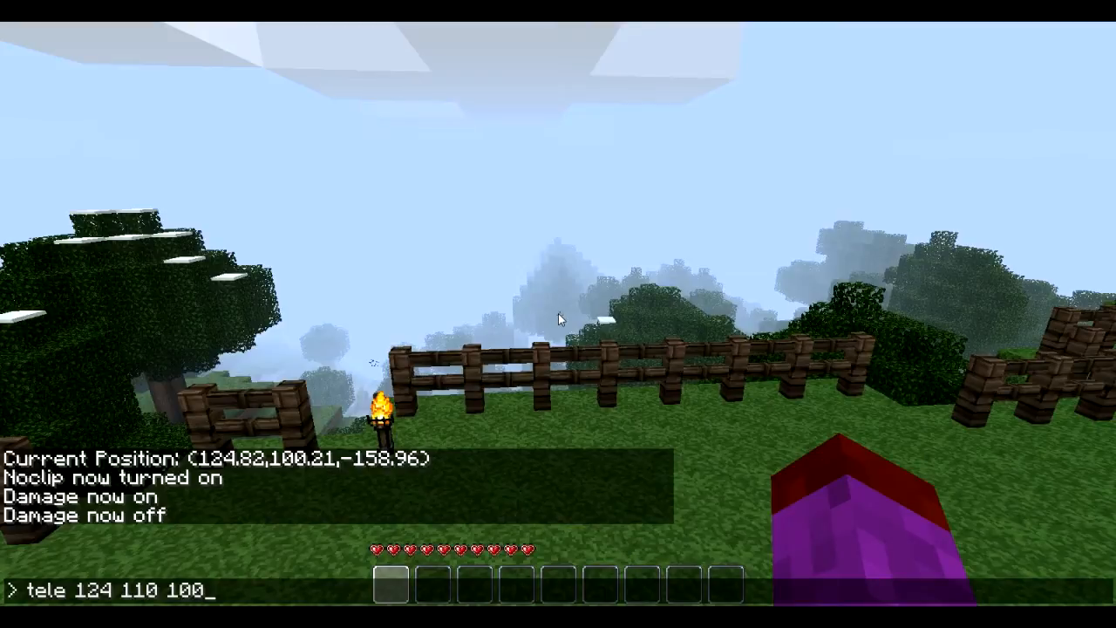
{"action": "type", "text": "000000"}
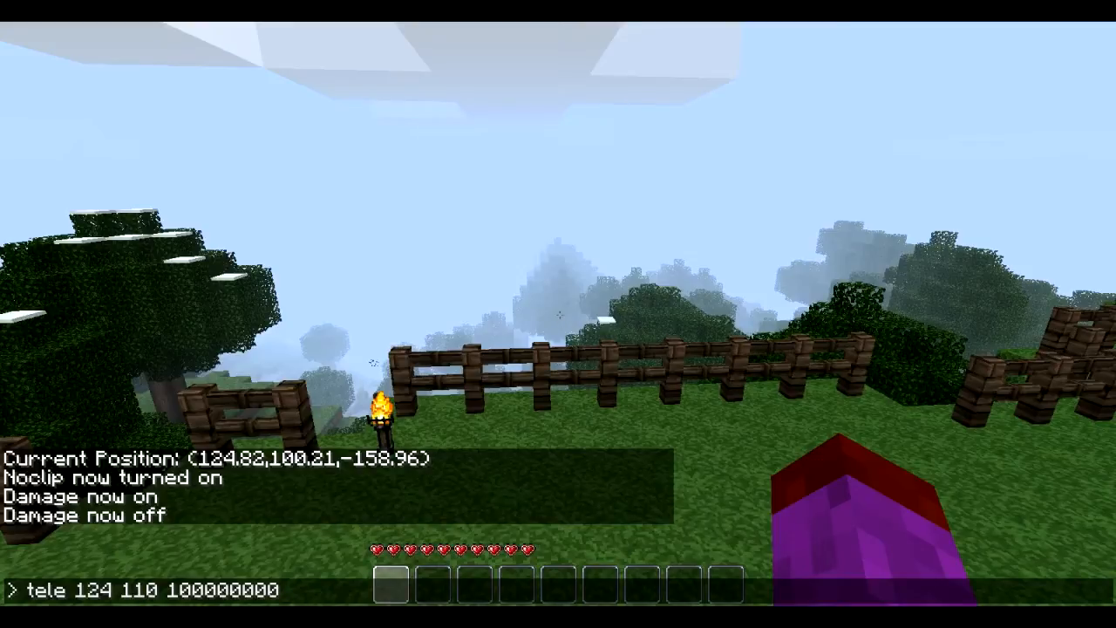
Run the teleport to 124, 110, 100000000, arriving in an empty pale sky
{"action": "key", "text": "Return"}
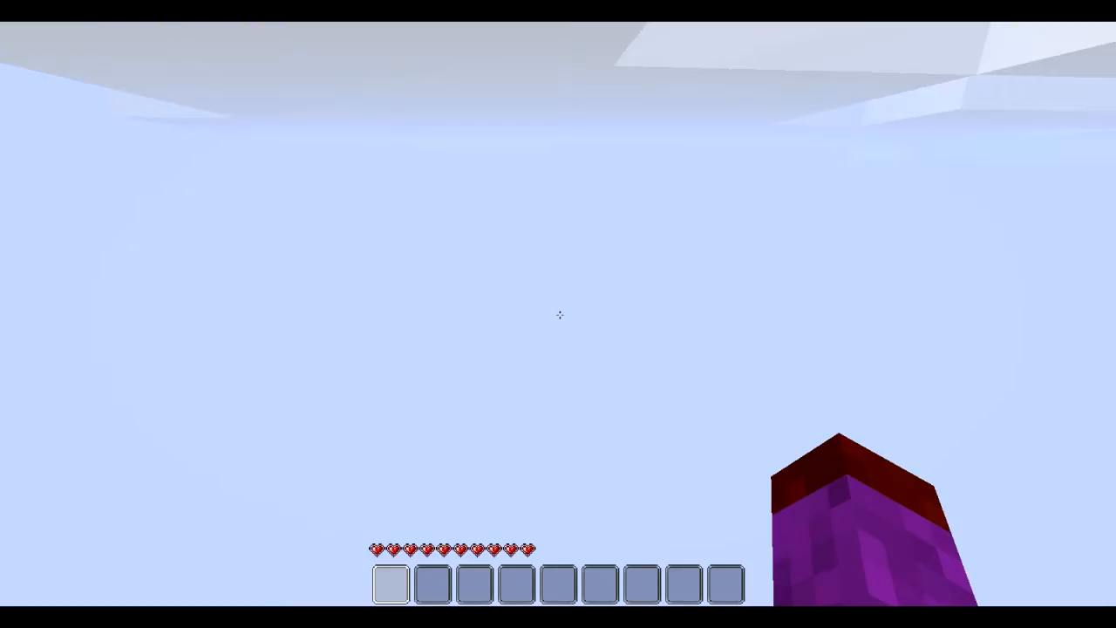
{"action": "mouse_move", "coordinate": [558, 314]}
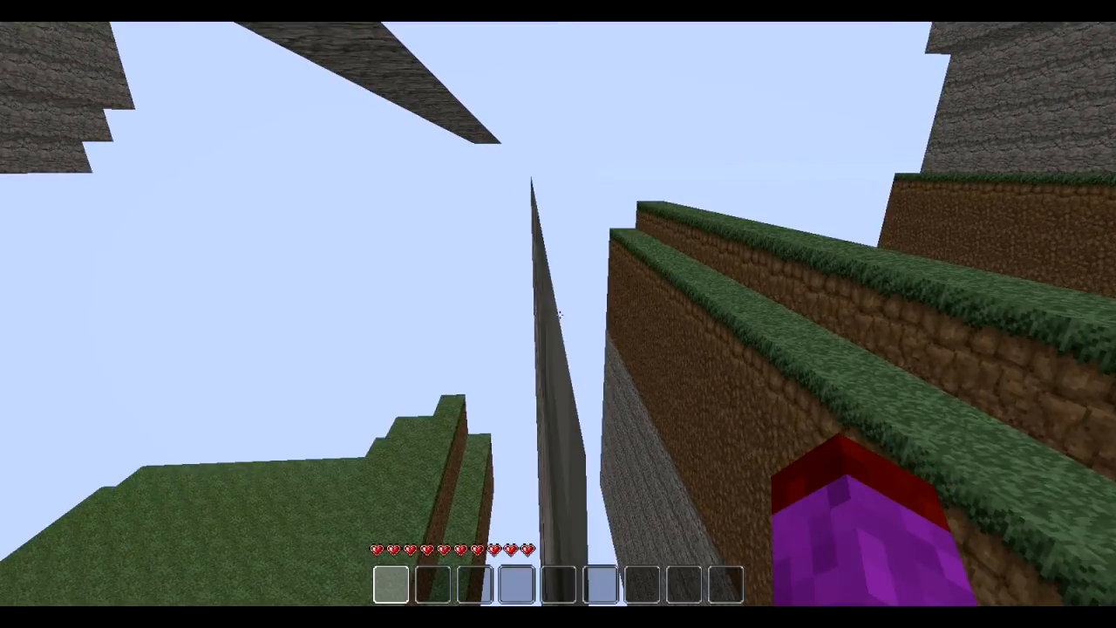
{"action": "mouse_move", "coordinate": [558, 314]}
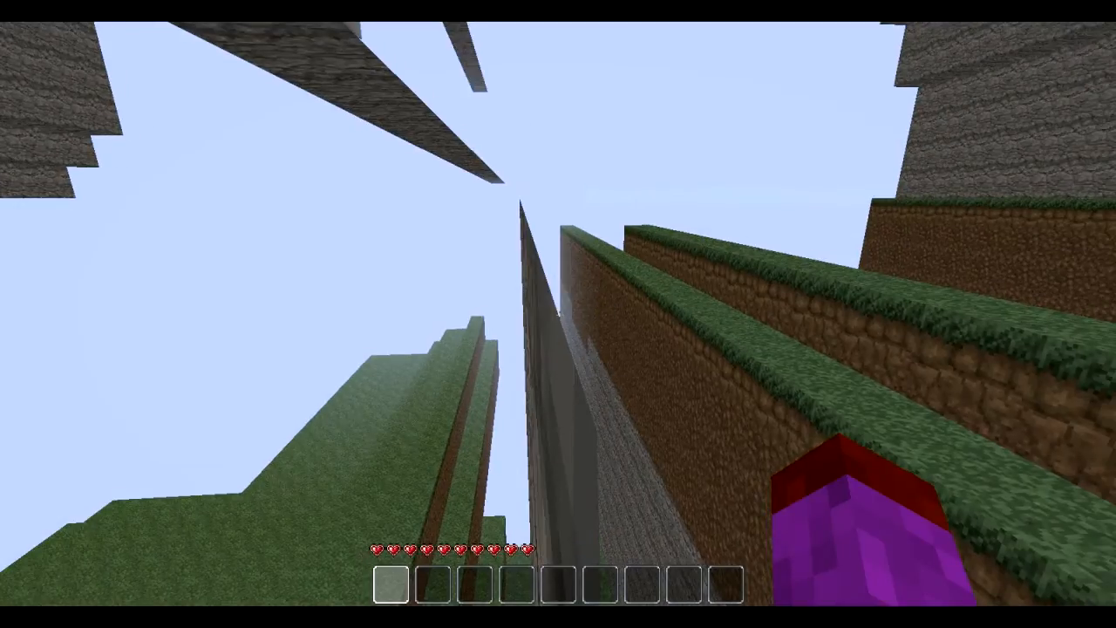
{"action": "mouse_move", "coordinate": [558, 314]}
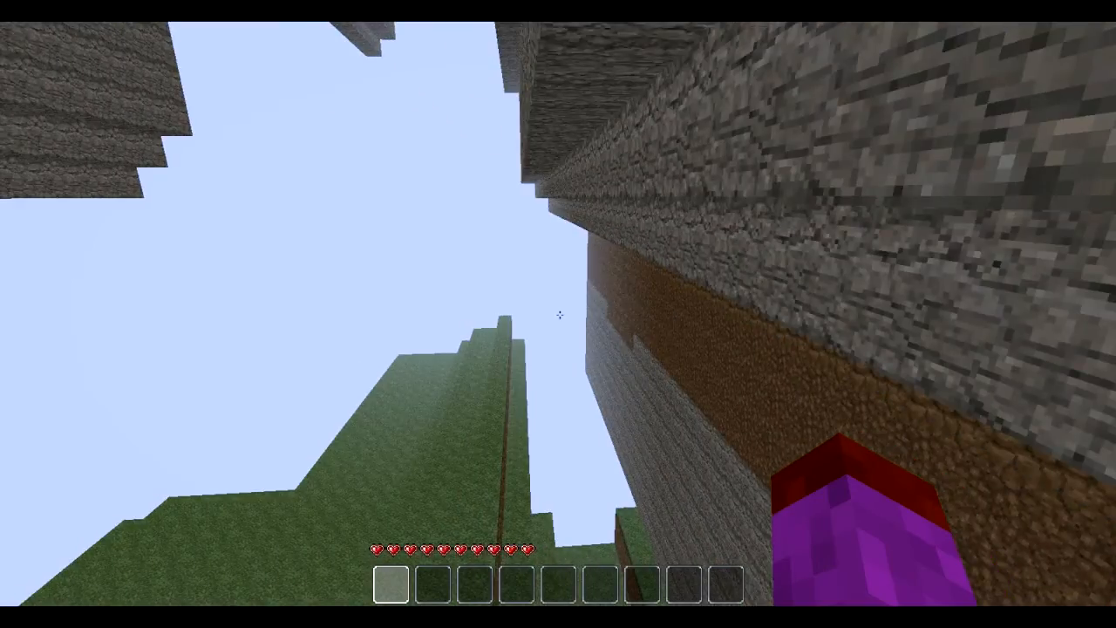
{"action": "mouse_move", "coordinate": [558, 314]}
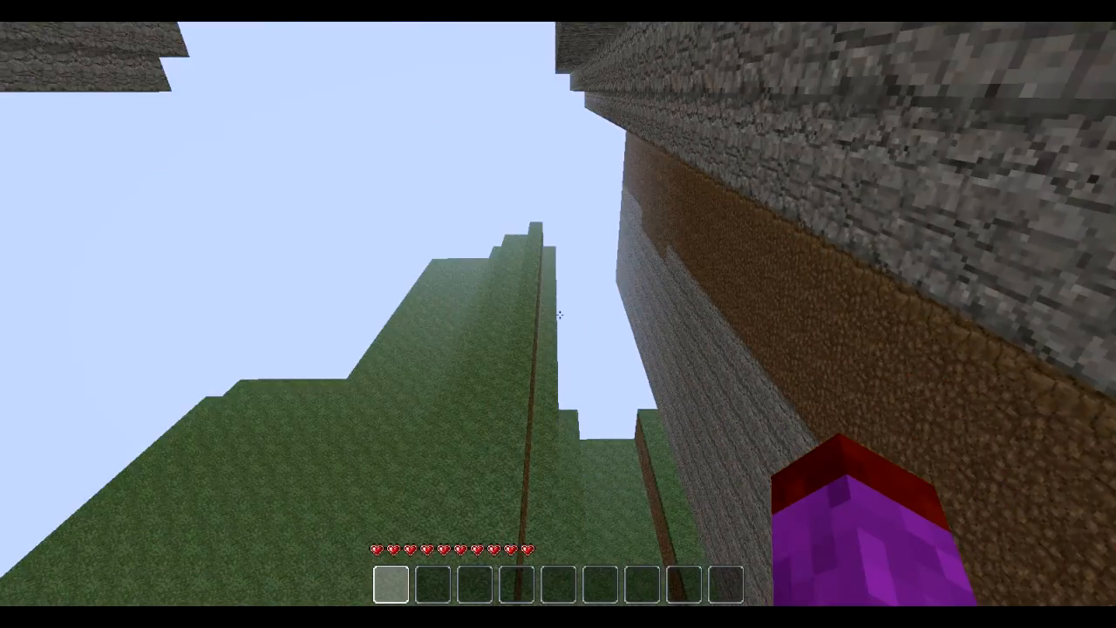
{"action": "mouse_move", "coordinate": [558, 314]}
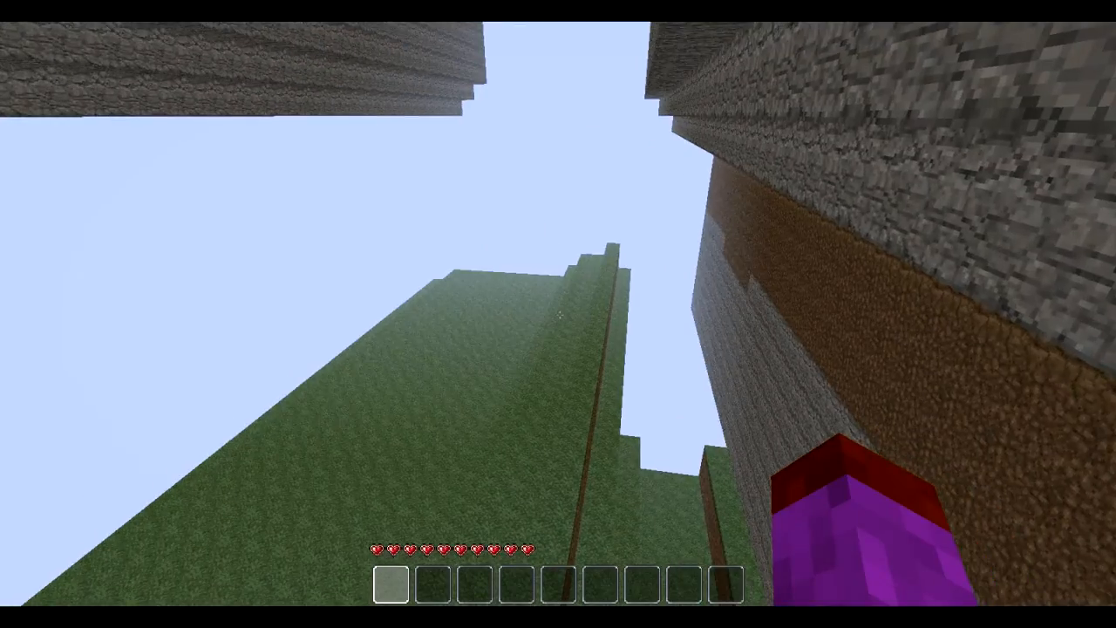
{"action": "mouse_move", "coordinate": [558, 314]}
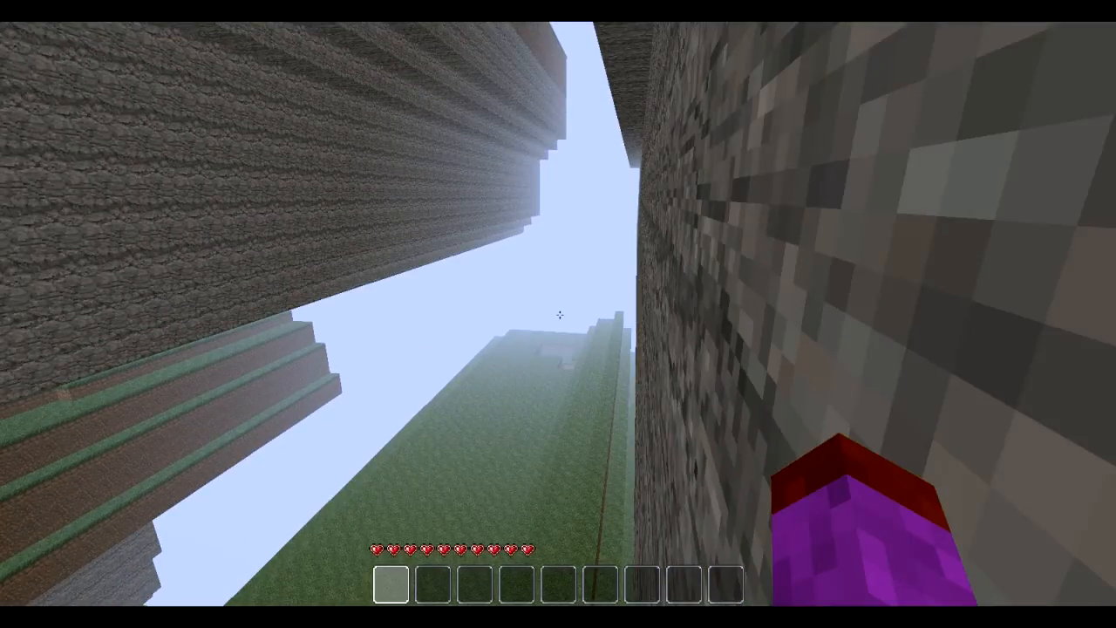
{"action": "mouse_move", "coordinate": [558, 314]}
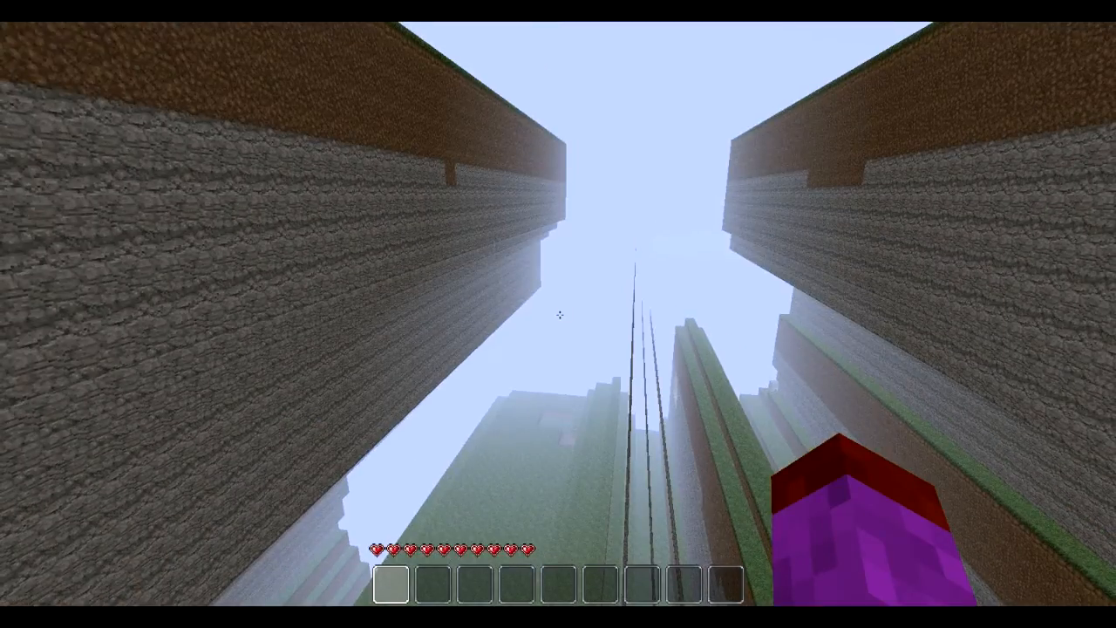
{"action": "mouse_move", "coordinate": [558, 314]}
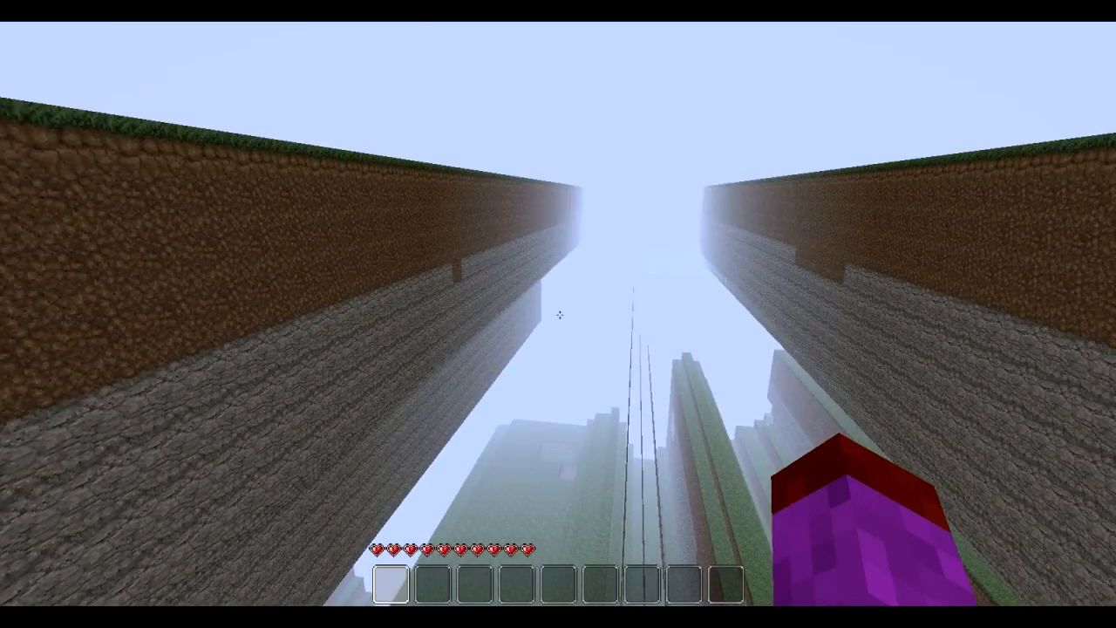
{"action": "mouse_move", "coordinate": [558, 314]}
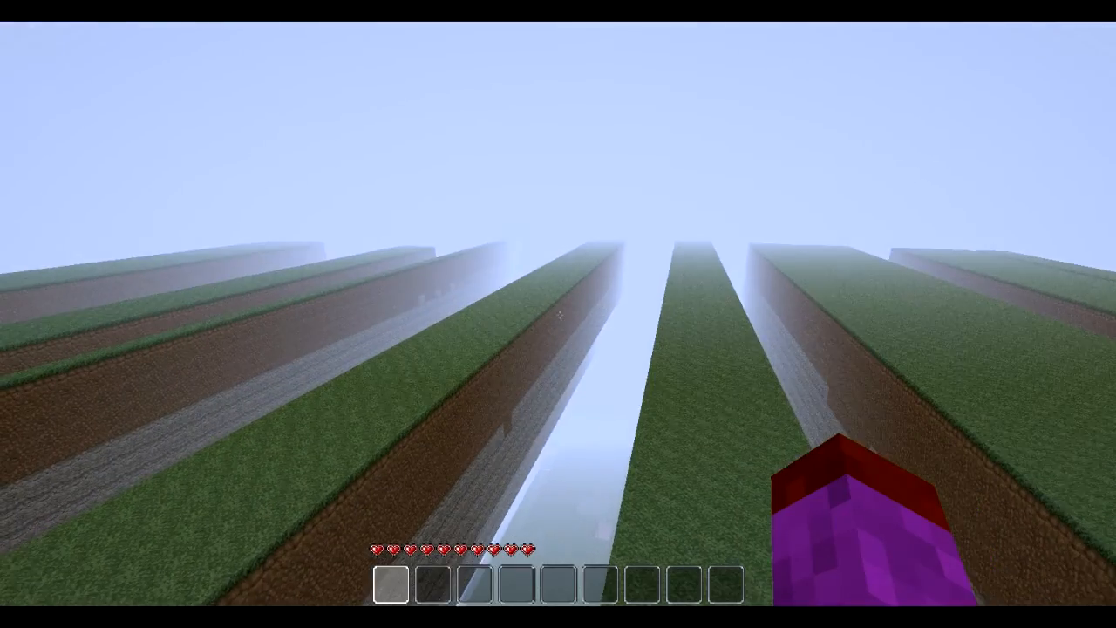
{"action": "mouse_move", "coordinate": [559, 314]}
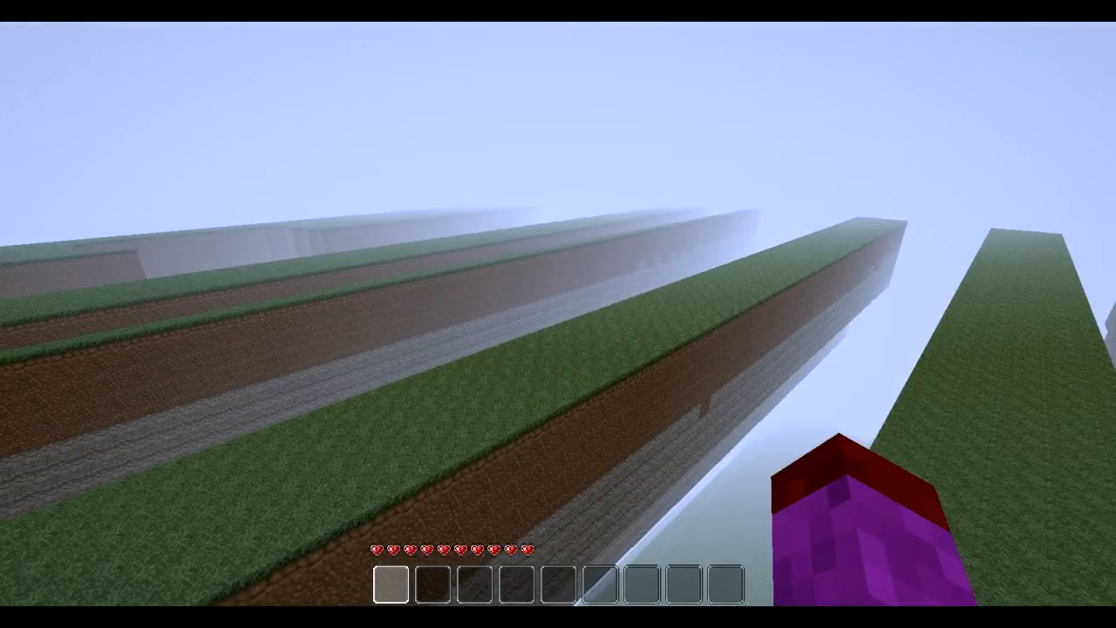
{"action": "mouse_move", "coordinate": [558, 314]}
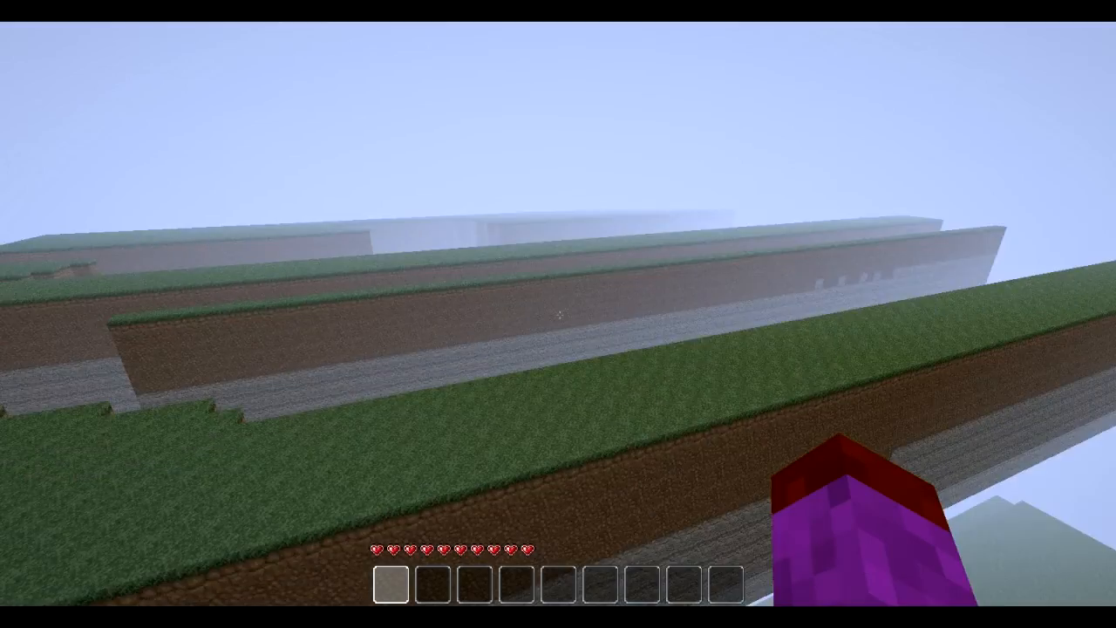
{"action": "mouse_move", "coordinate": [558, 314]}
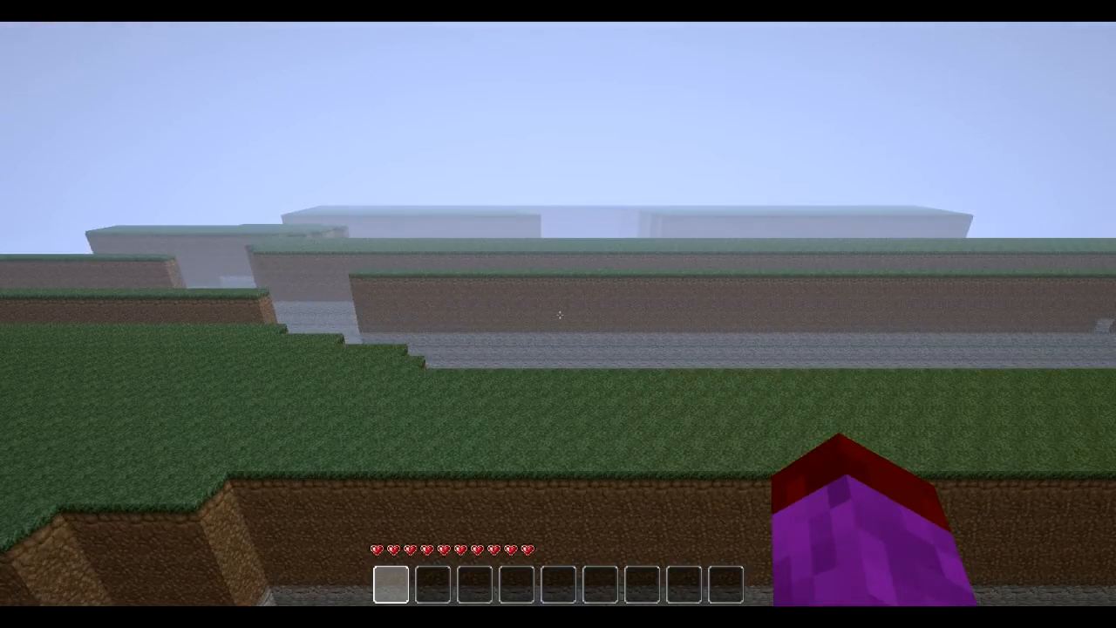
{"action": "mouse_move", "coordinate": [558, 314]}
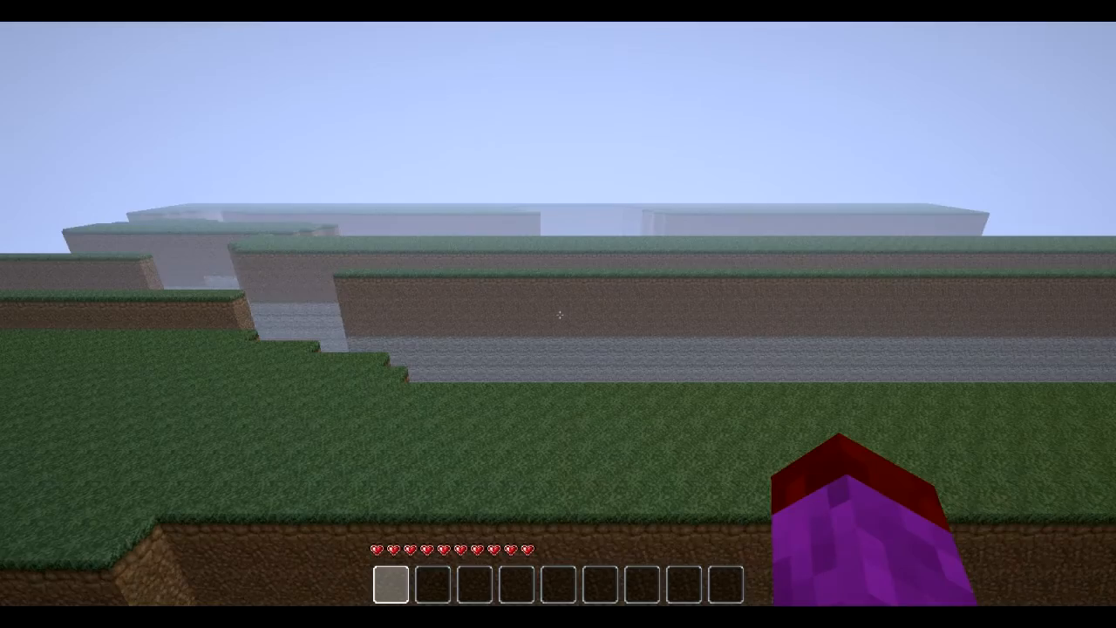
{"action": "mouse_move", "coordinate": [558, 314]}
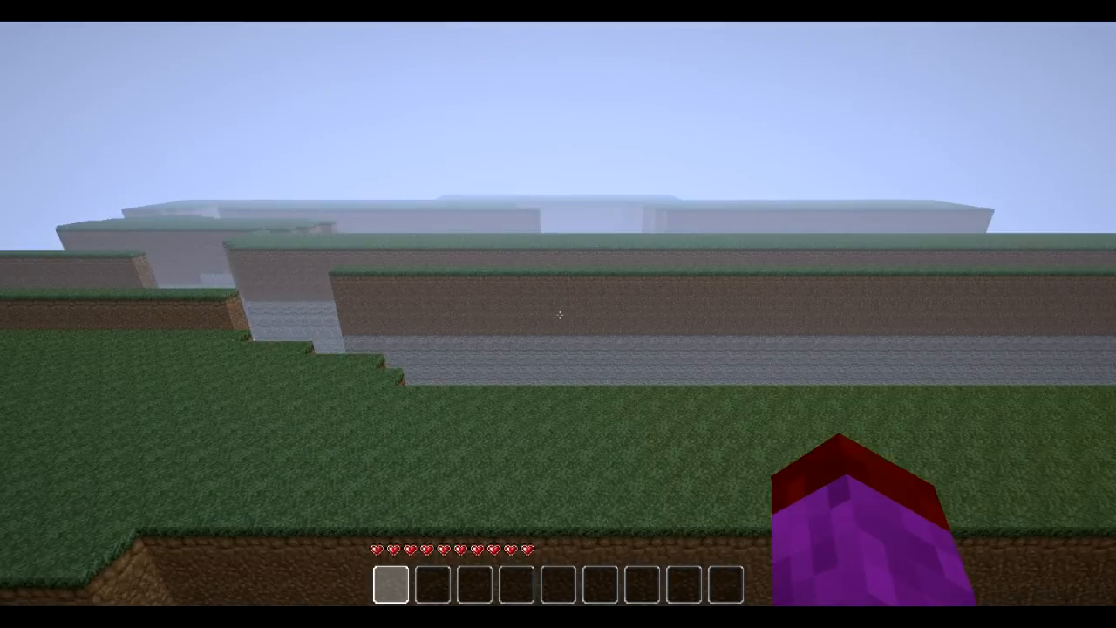
{"action": "mouse_move", "coordinate": [558, 314]}
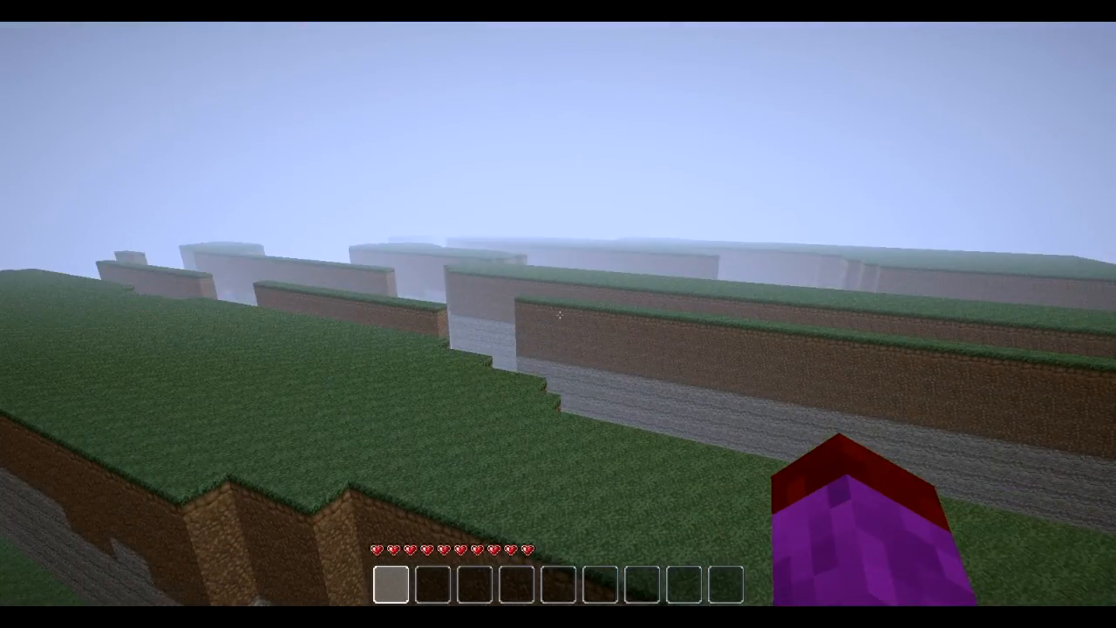
{"action": "mouse_move", "coordinate": [558, 313]}
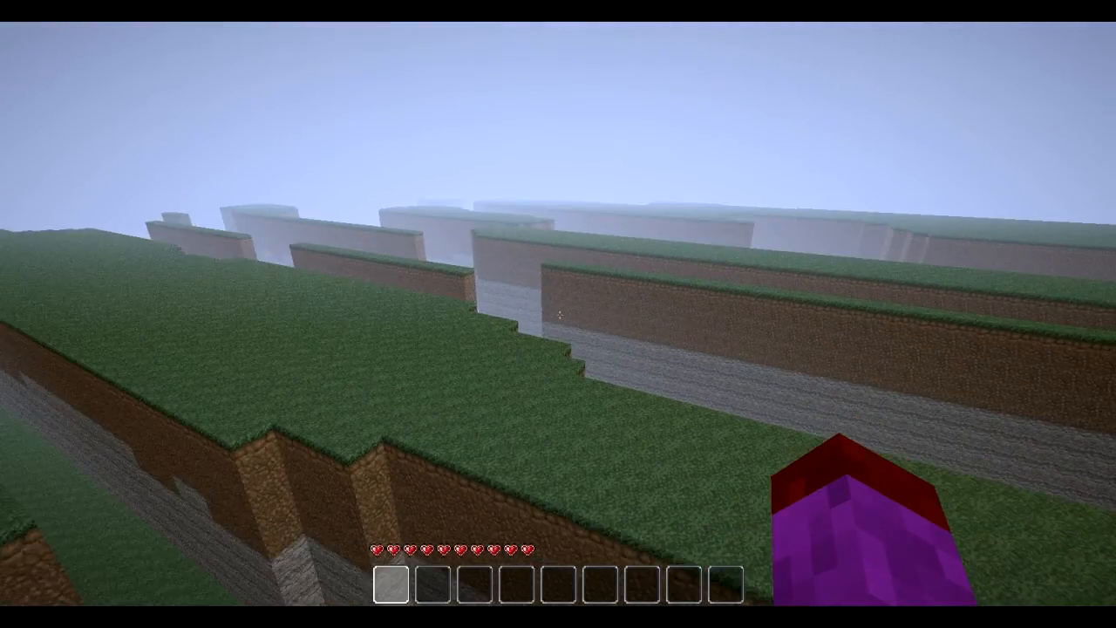
{"action": "mouse_move", "coordinate": [558, 314]}
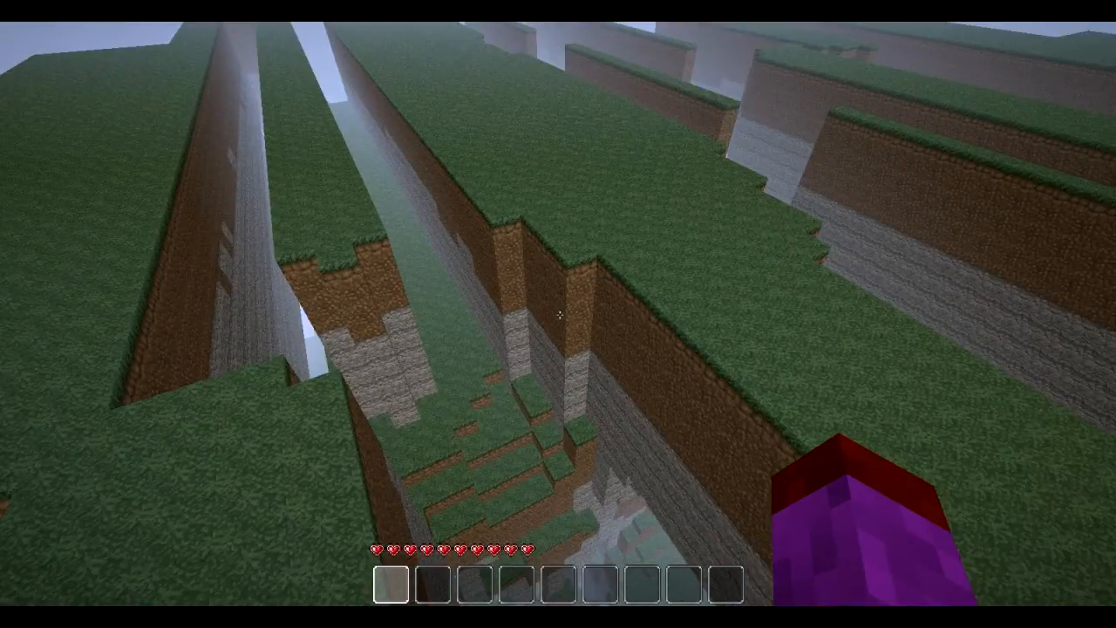
{"action": "mouse_move", "coordinate": [558, 314]}
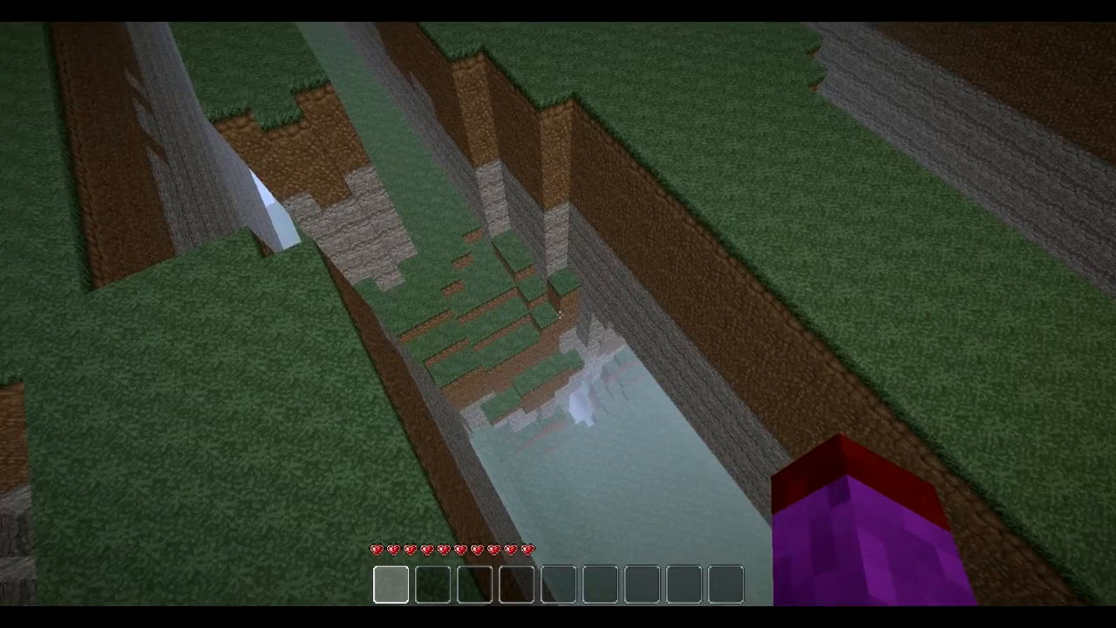
{"action": "mouse_move", "coordinate": [558, 314]}
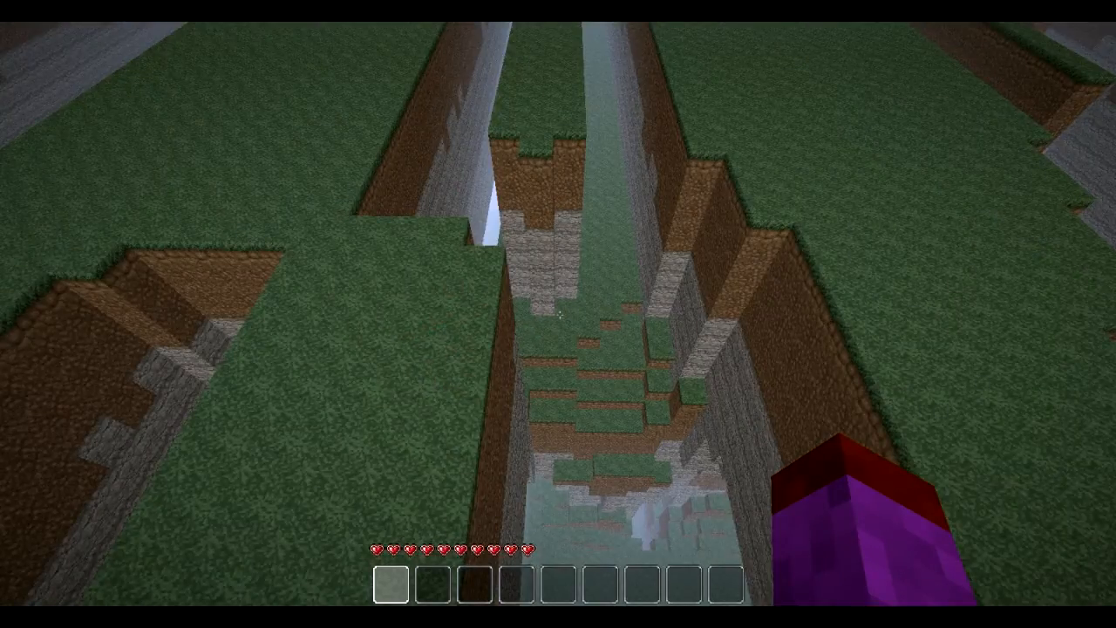
{"action": "mouse_move", "coordinate": [558, 314]}
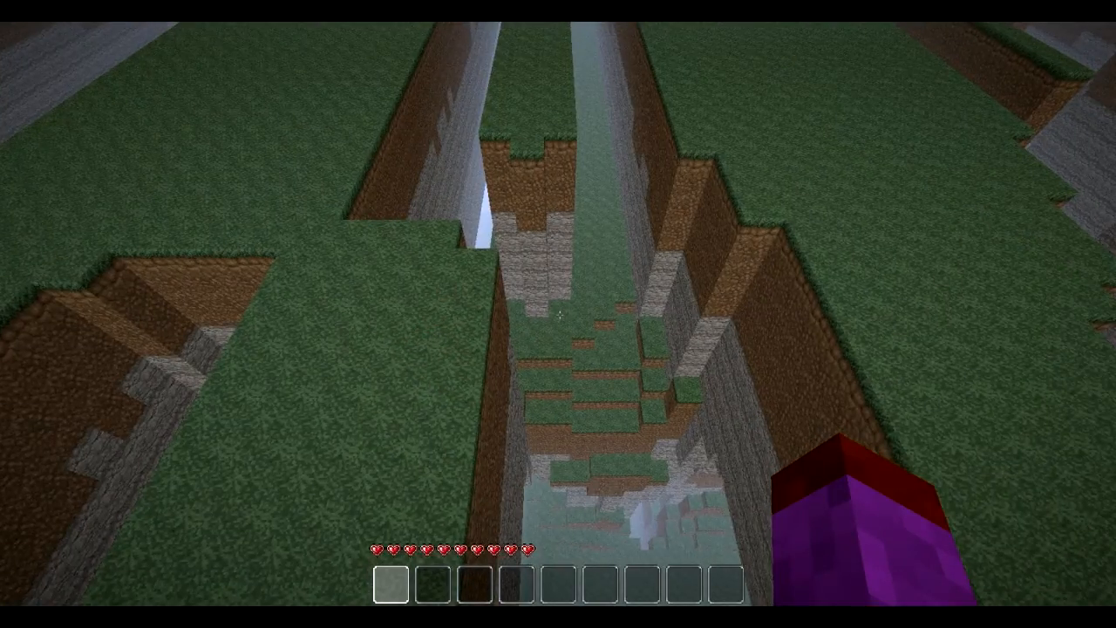
{"action": "mouse_move", "coordinate": [558, 314]}
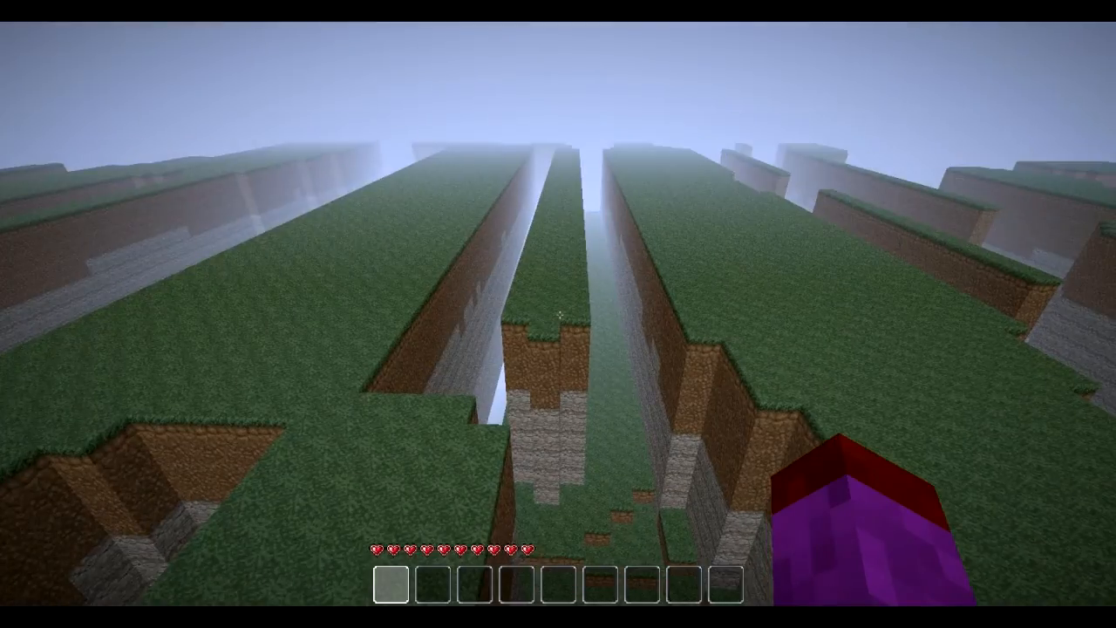
{"action": "mouse_move", "coordinate": [558, 314]}
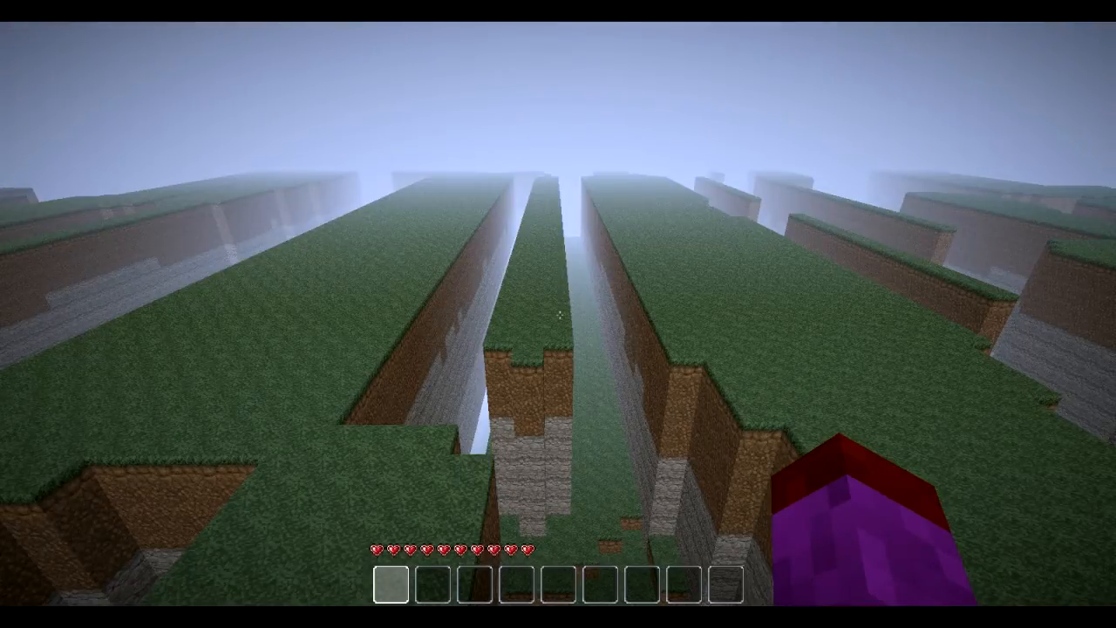
{"action": "mouse_move", "coordinate": [559, 314]}
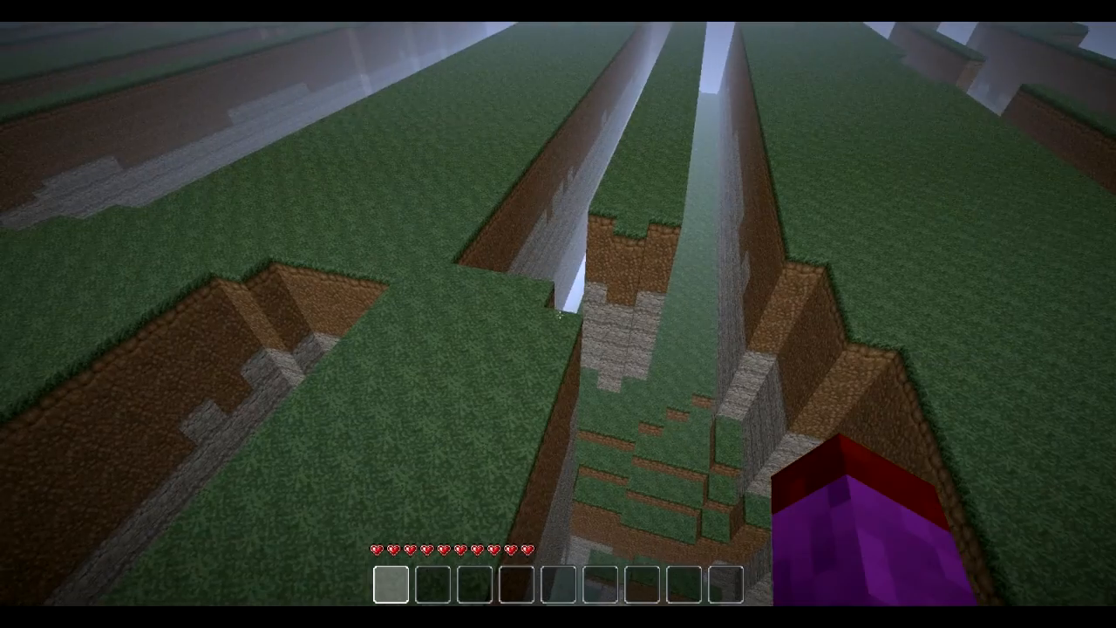
{"action": "mouse_move", "coordinate": [558, 314]}
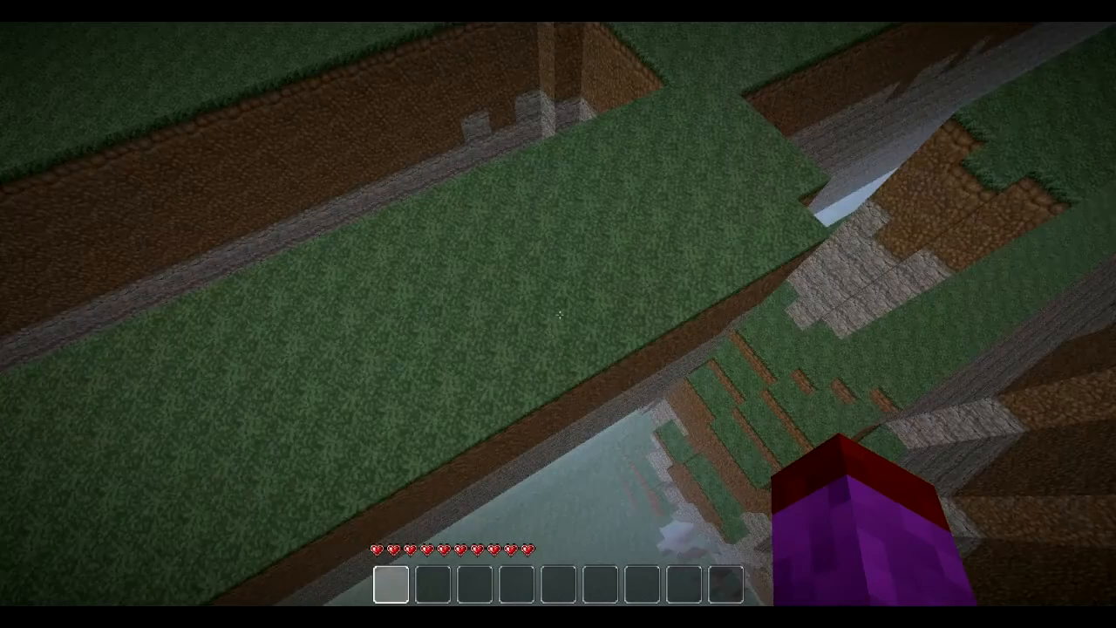
{"action": "mouse_move", "coordinate": [559, 314]}
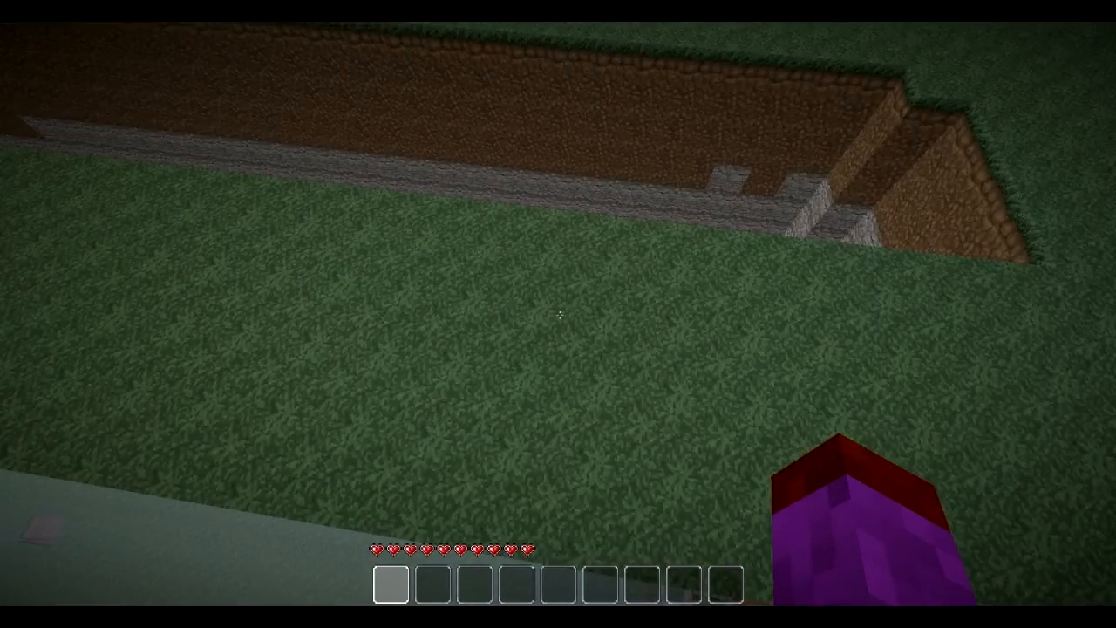
{"action": "mouse_move", "coordinate": [558, 314]}
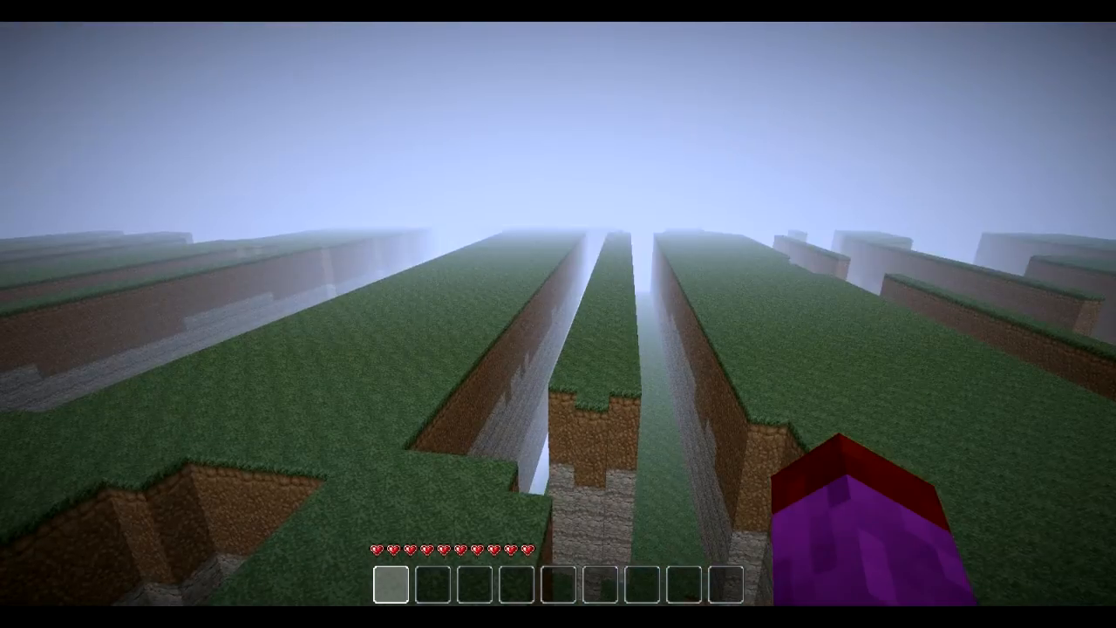
{"action": "mouse_move", "coordinate": [558, 314]}
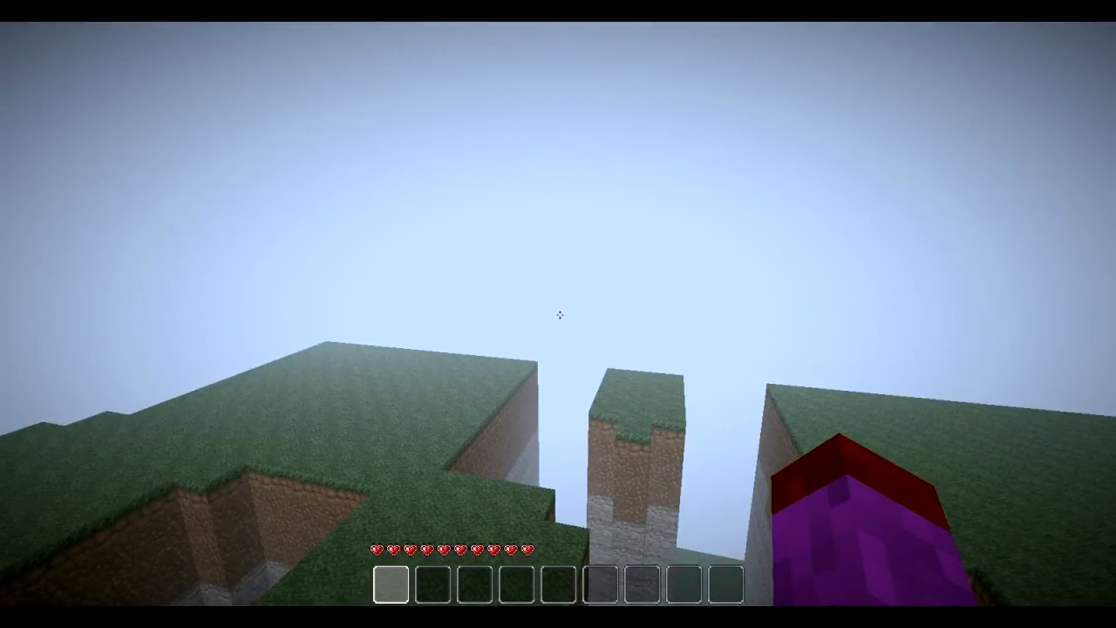
{"action": "mouse_move", "coordinate": [558, 314]}
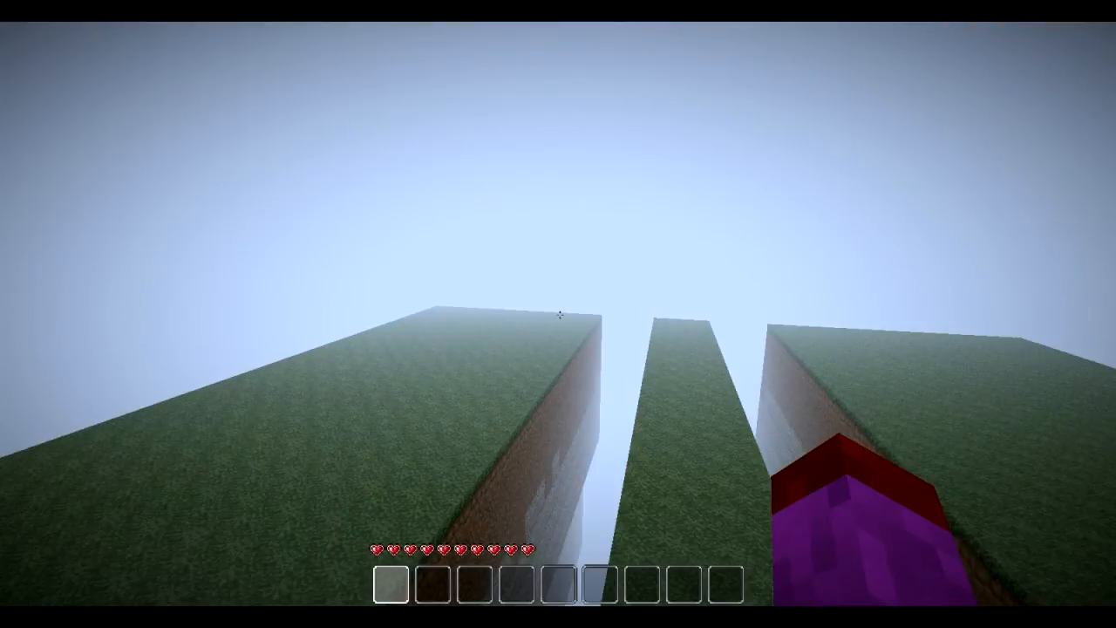
{"action": "mouse_move", "coordinate": [559, 314]}
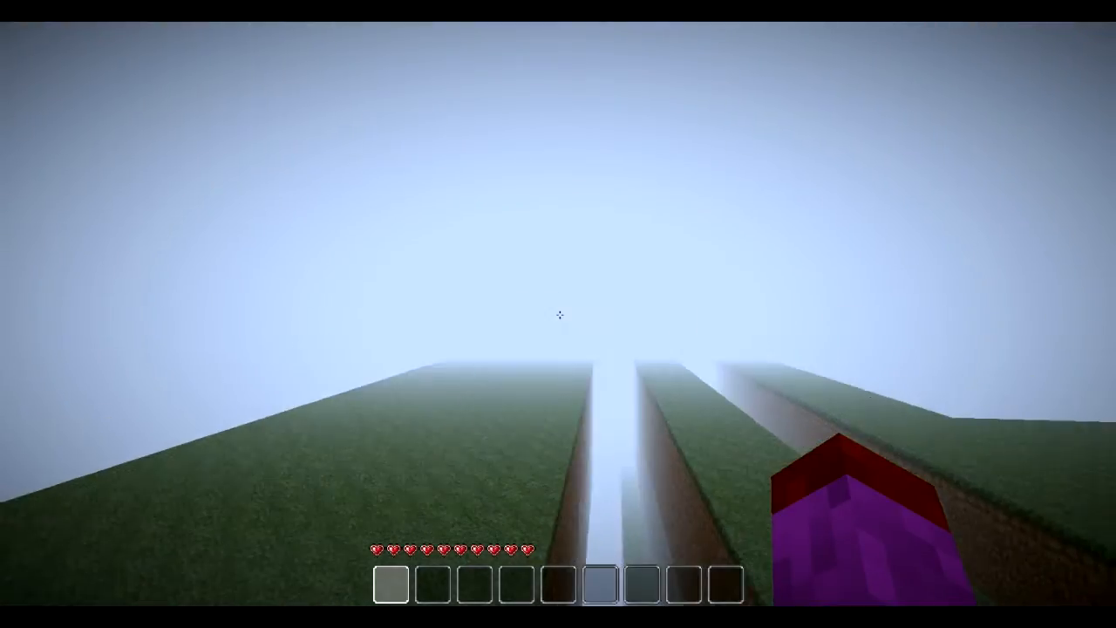
{"action": "mouse_move", "coordinate": [558, 314]}
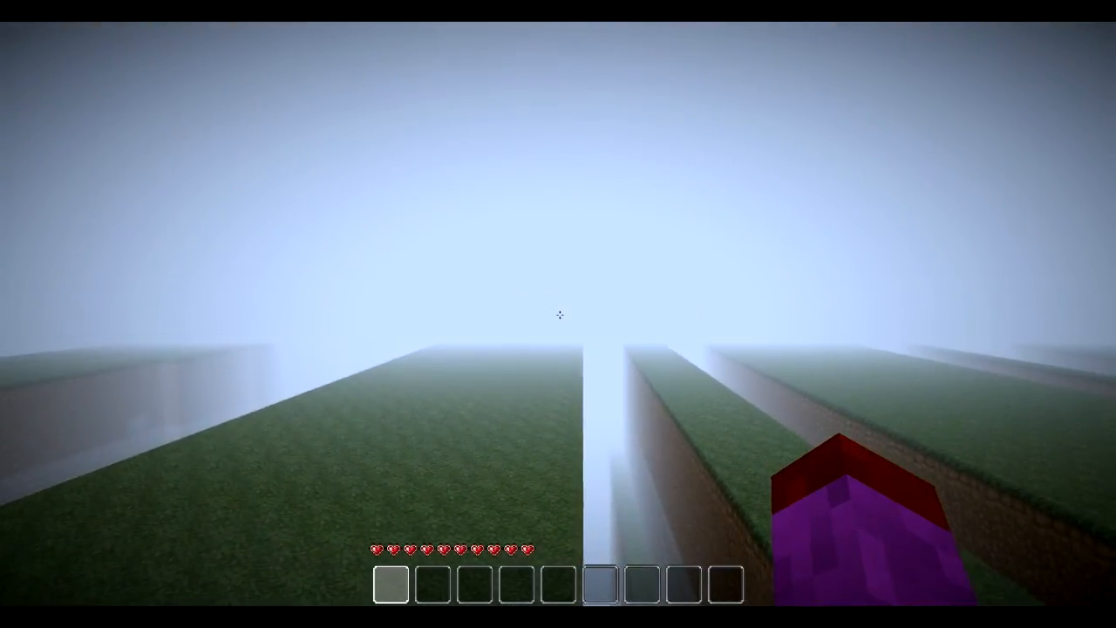